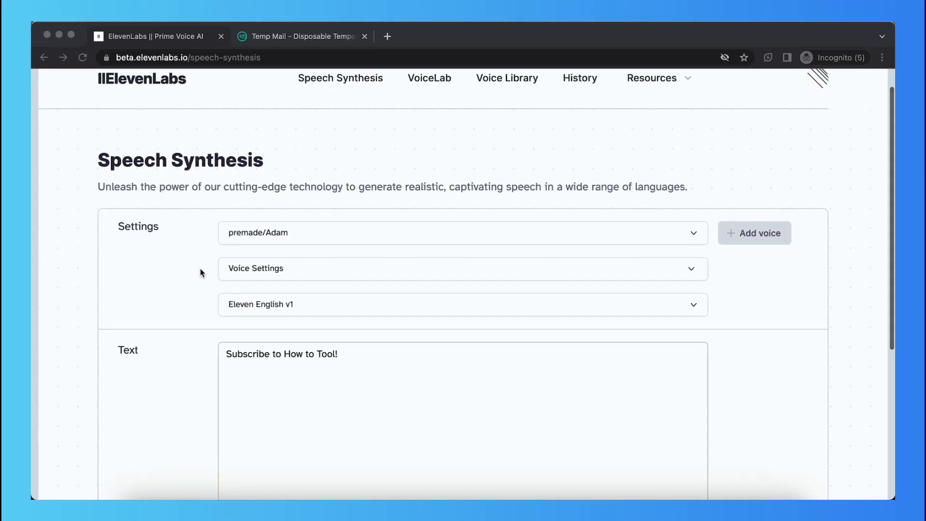
Type '(happy)' at the start of 'Subscribe to How to Tool!' and select 'happy'.
scroll("up", 3)
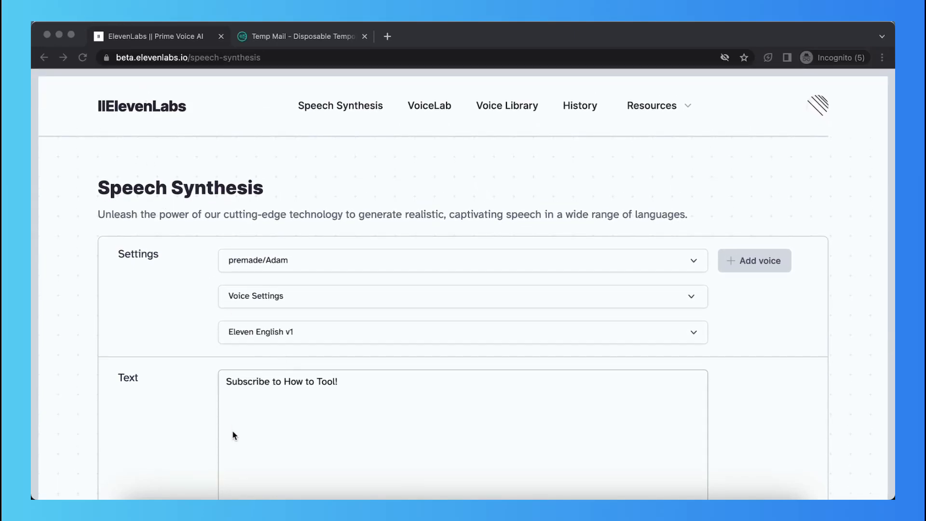
mouse_move(216, 389)
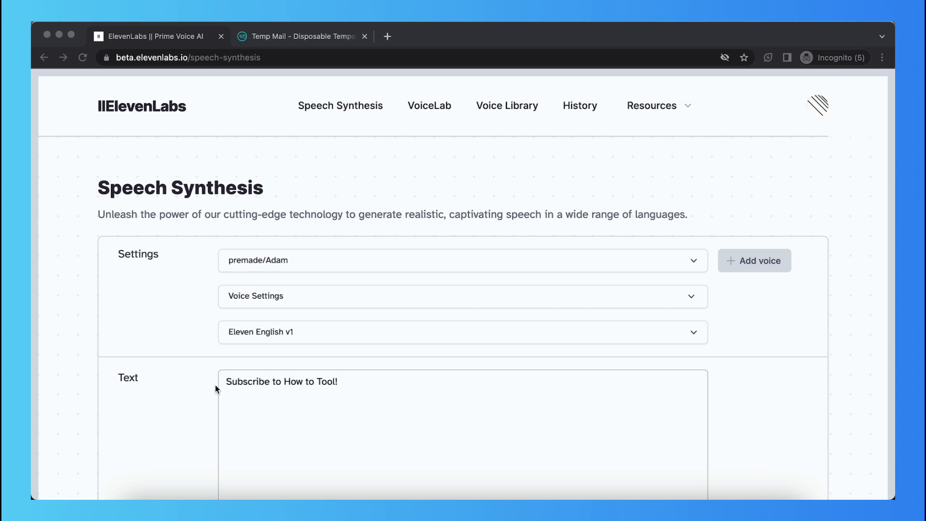
scroll("down", 3)
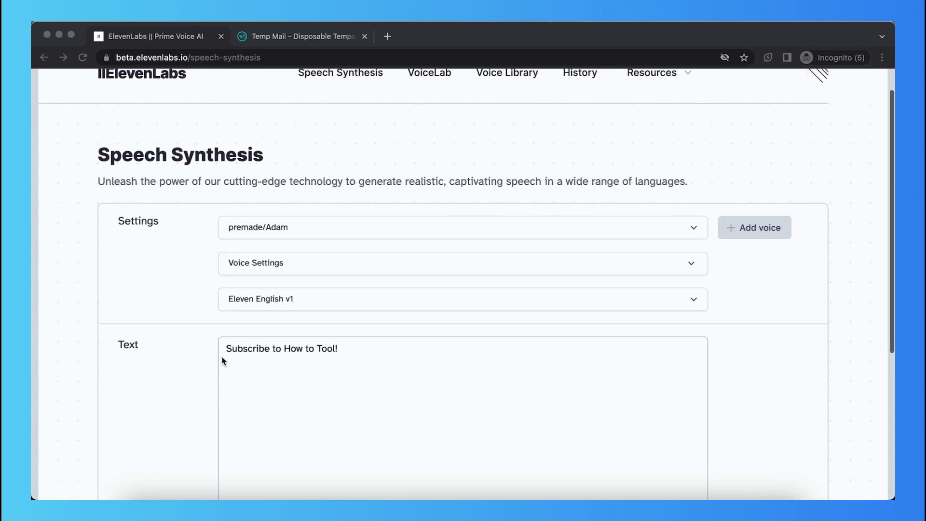
left_click(351, 382)
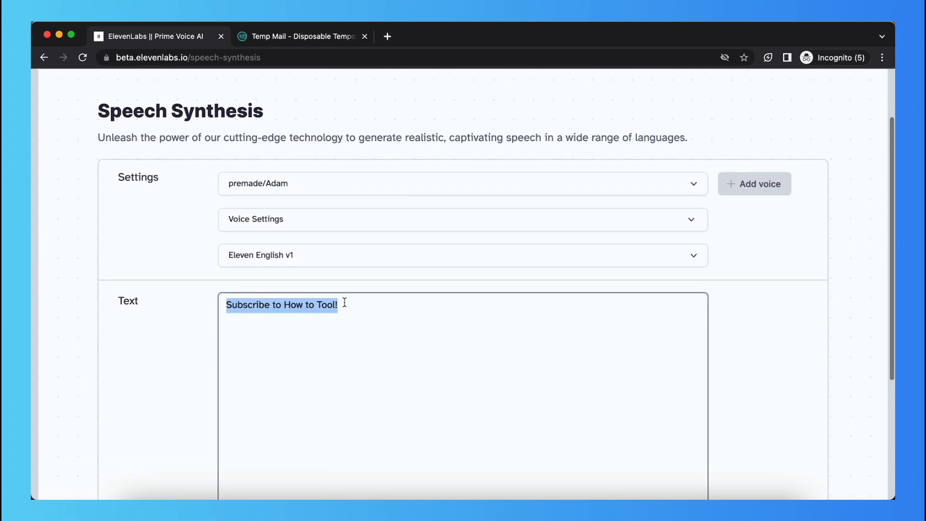
left_click(233, 318)
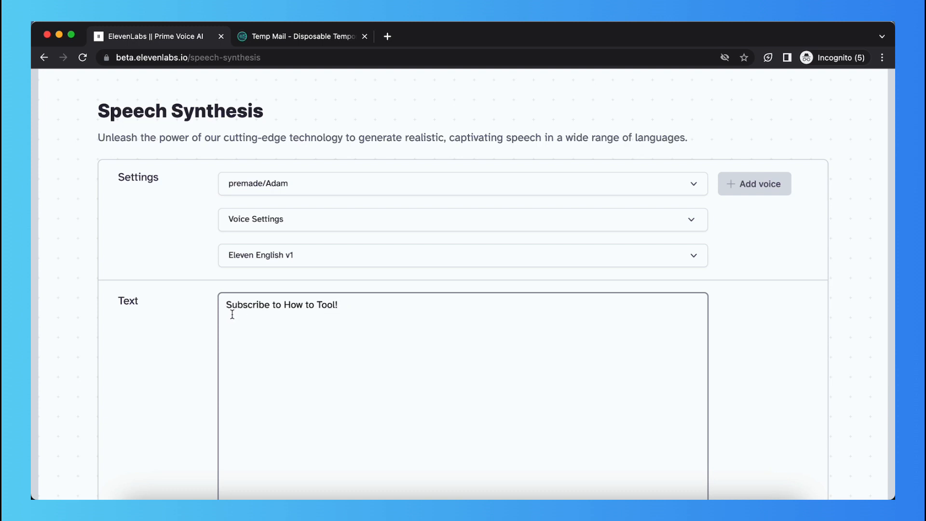
mouse_move(280, 341)
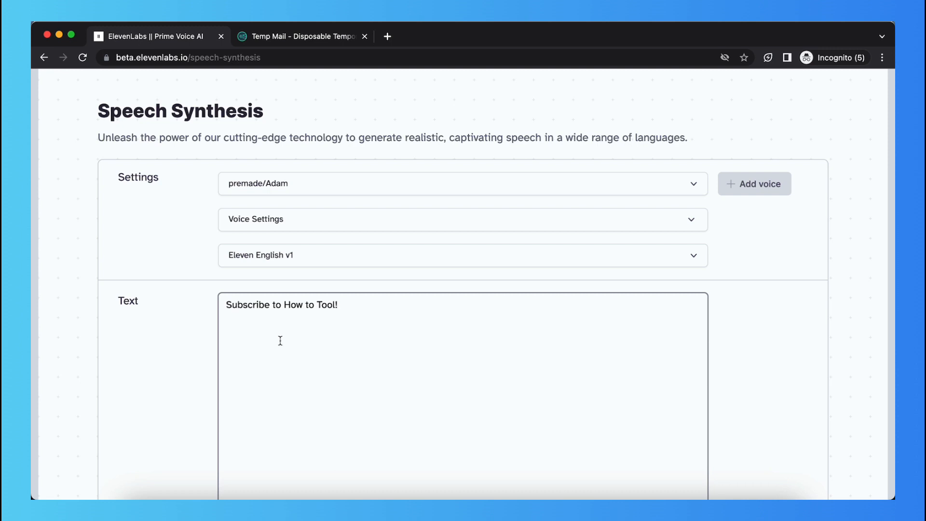
scroll("down", 3)
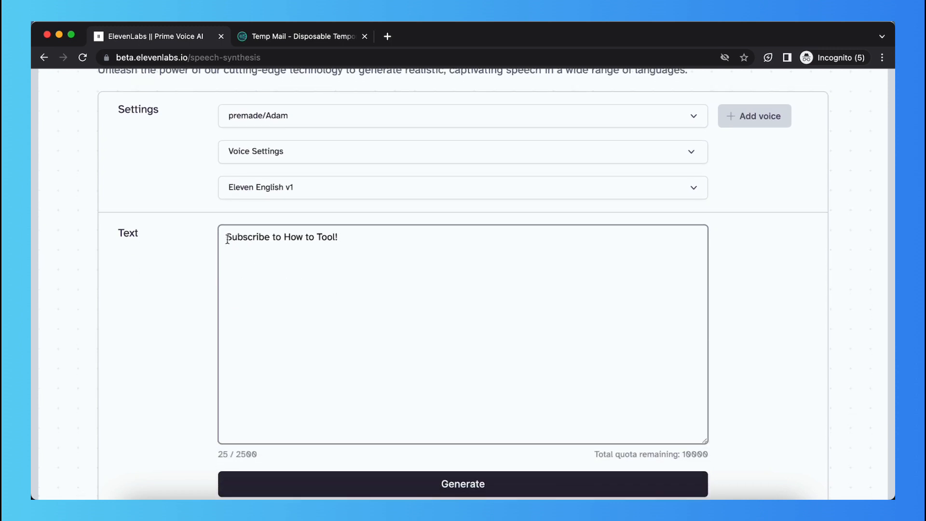
scroll("up", 3)
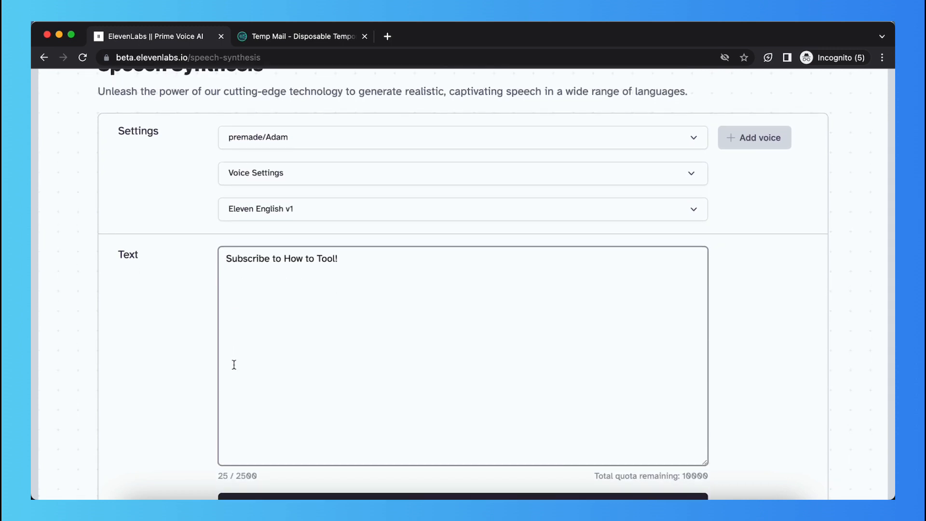
type("(ha")
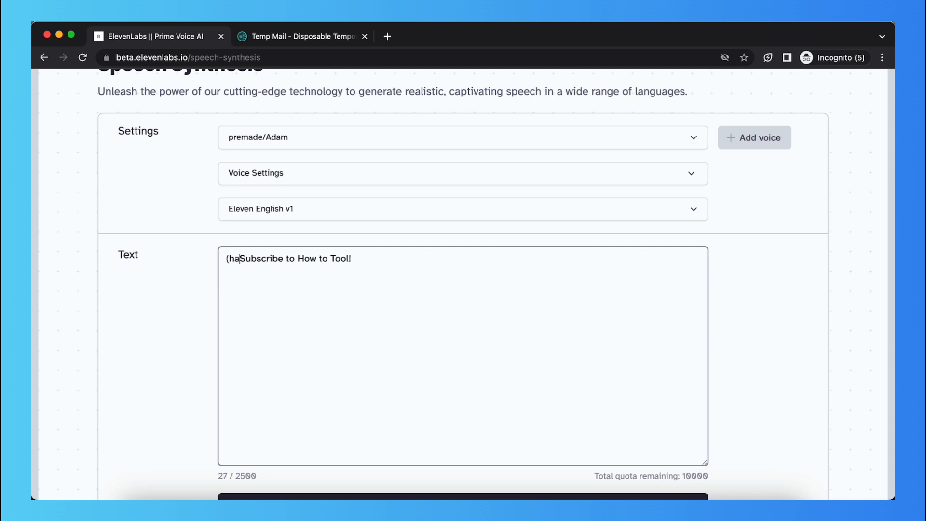
type("ppy)")
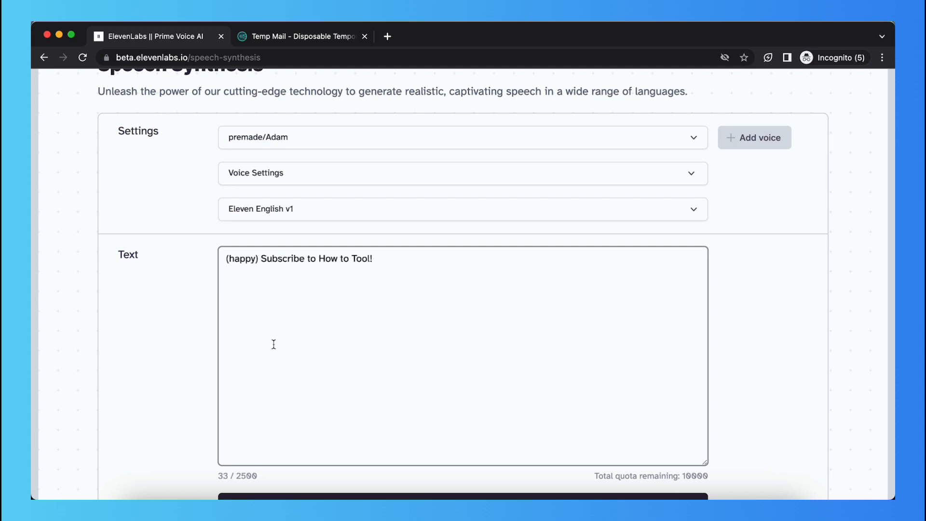
mouse_move(256, 260)
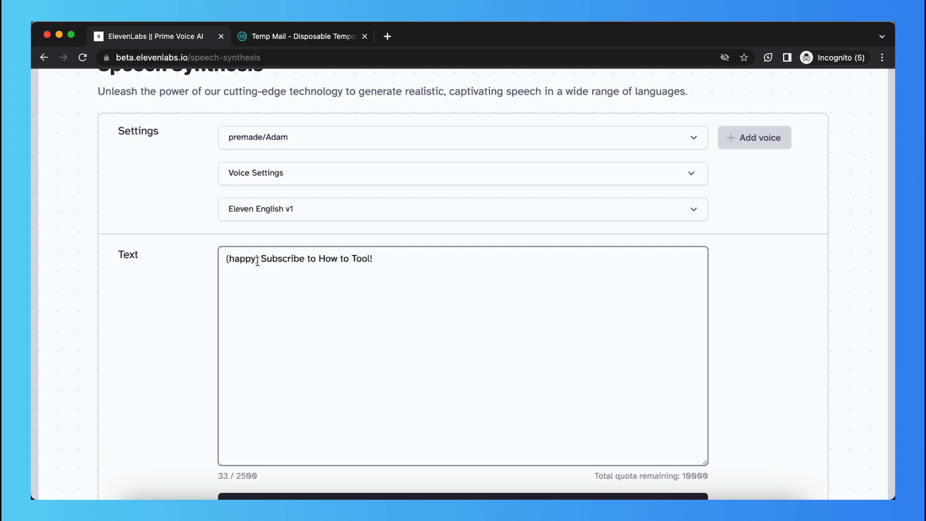
double_click(240, 259)
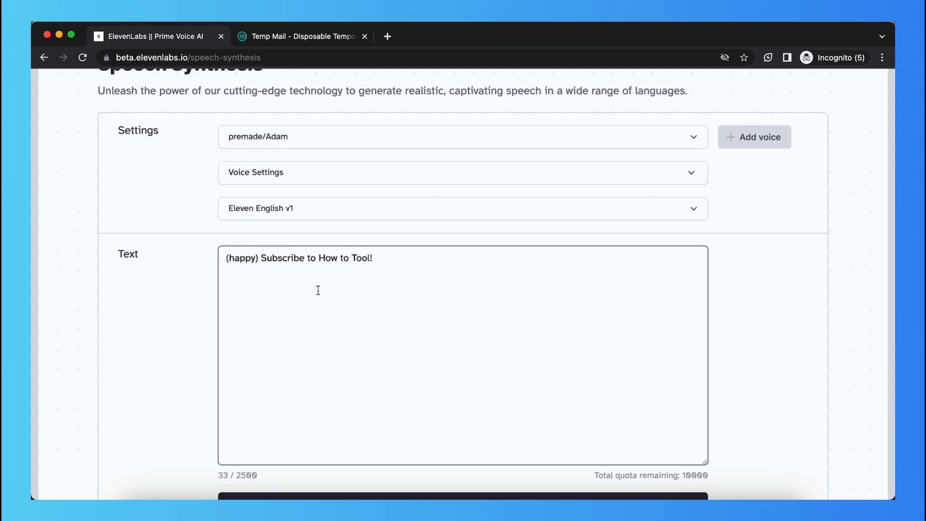
scroll("down", 3)
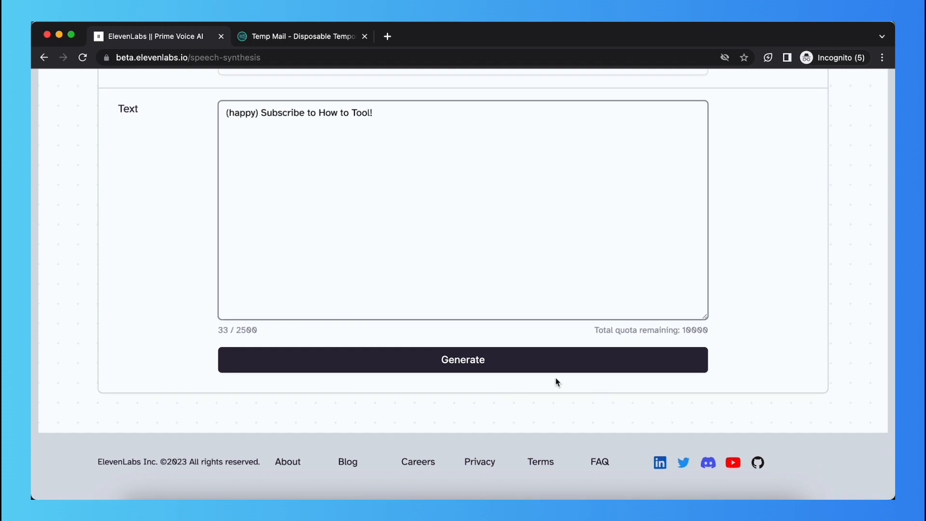
scroll("up", 3)
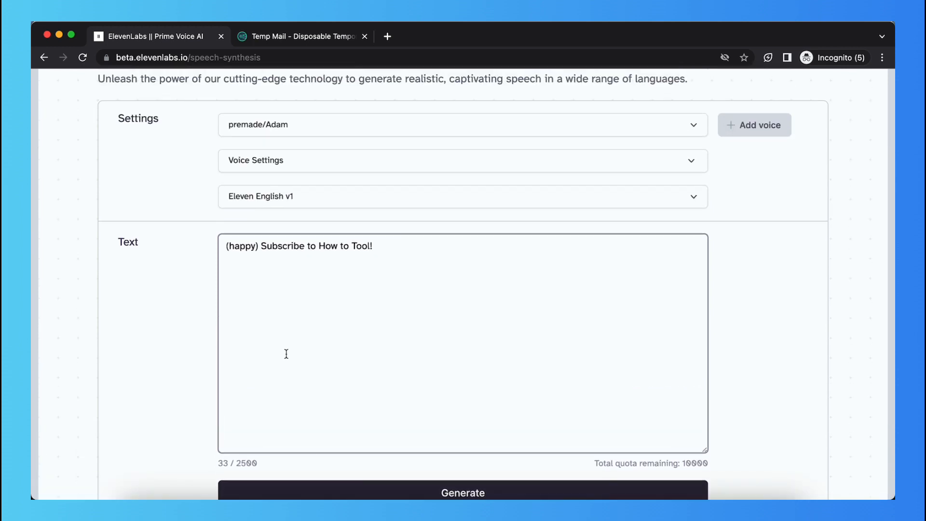
mouse_move(231, 255)
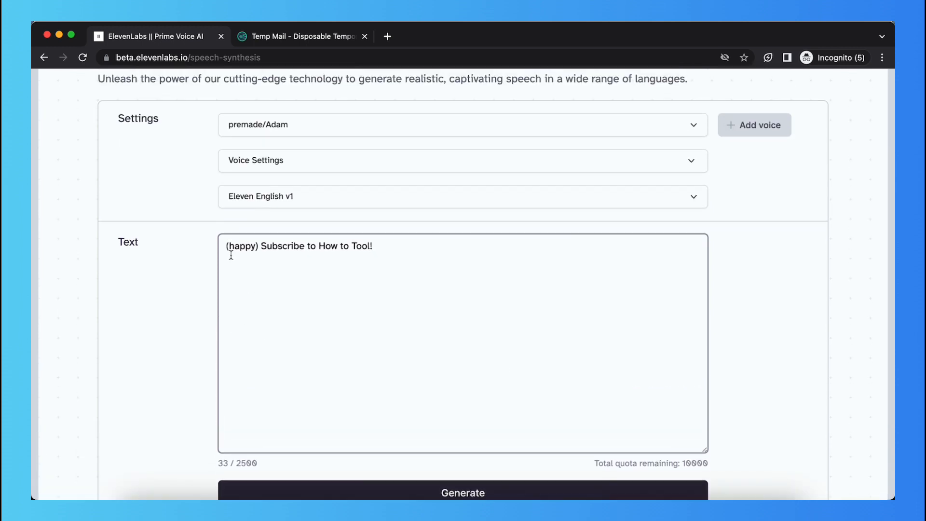
triple_click(298, 245)
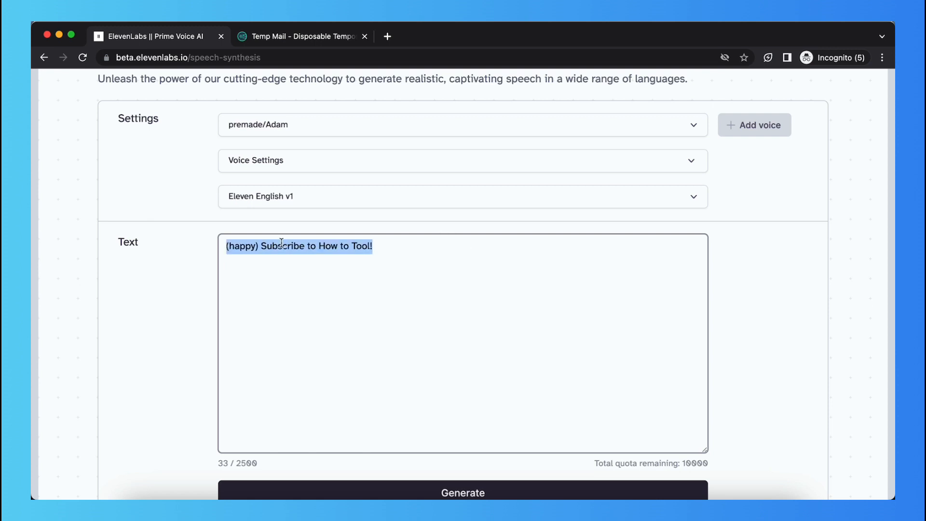
left_click(232, 246)
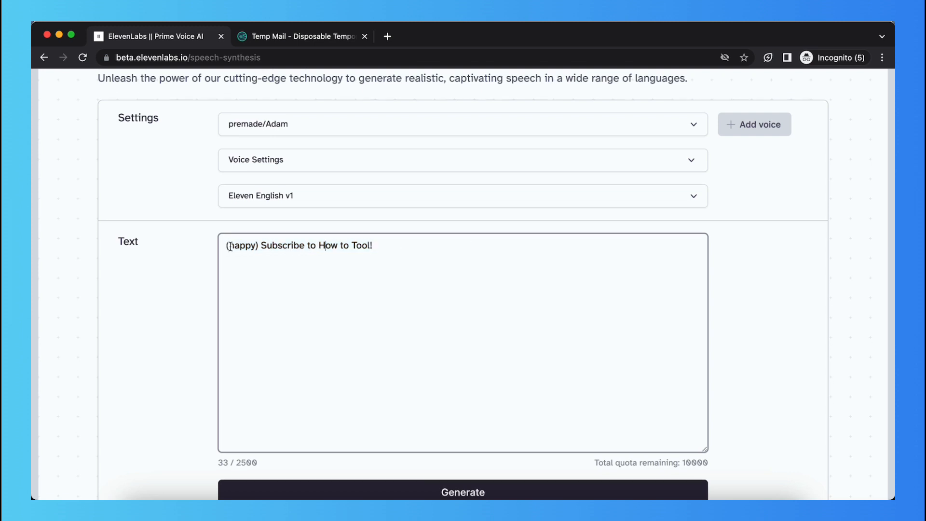
double_click(241, 245)
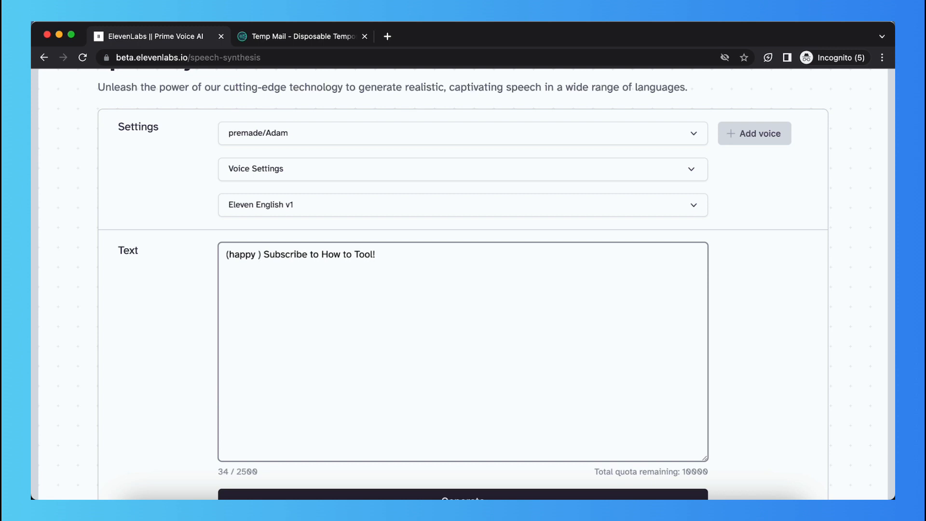
Try 'scared', delete it, then type 'surprised' to make the tag '(happy surprised)'.
type("sc")
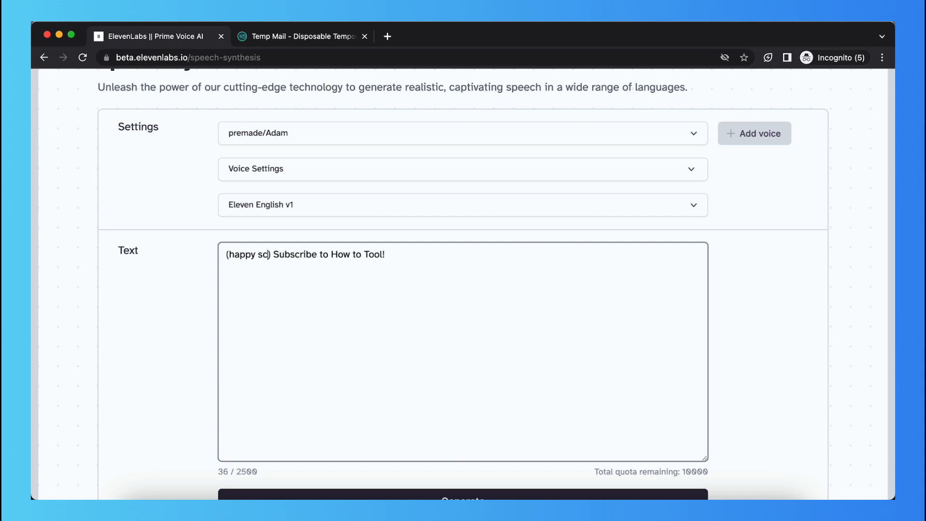
type("ared")
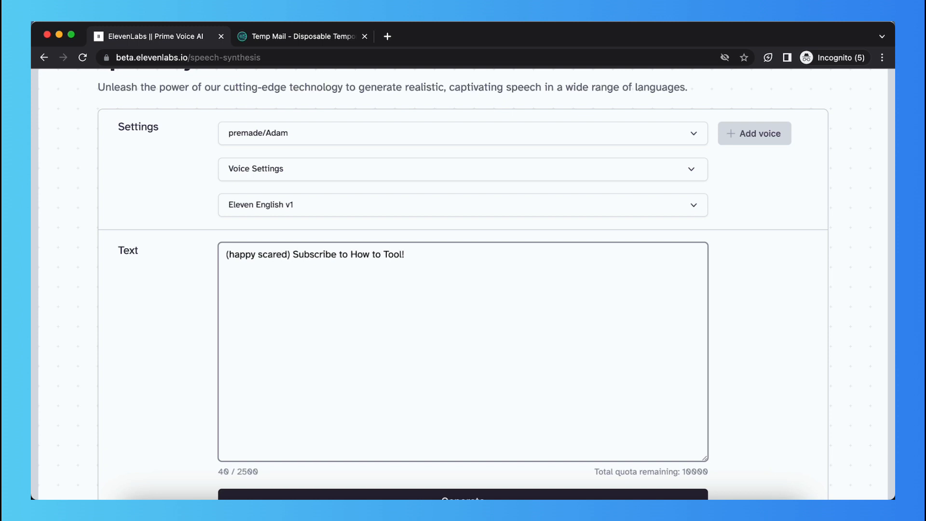
key("Backspace")
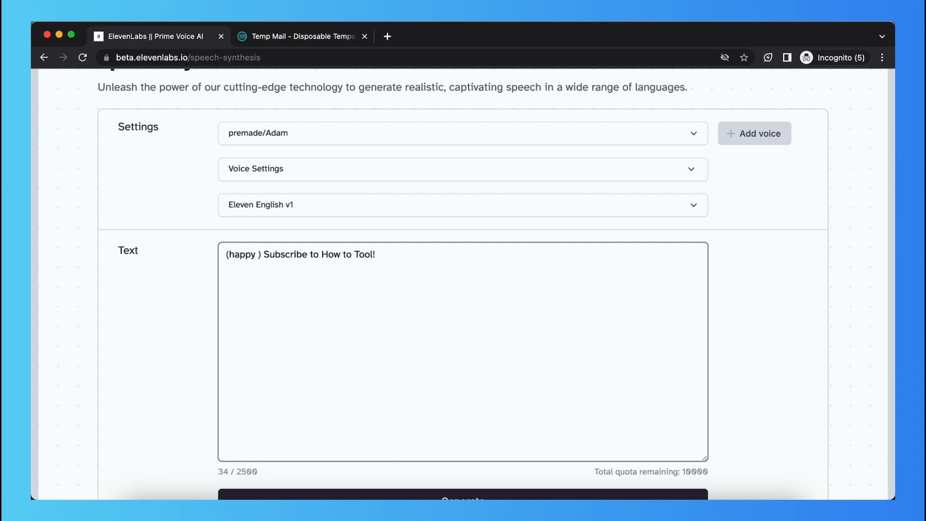
type("surp")
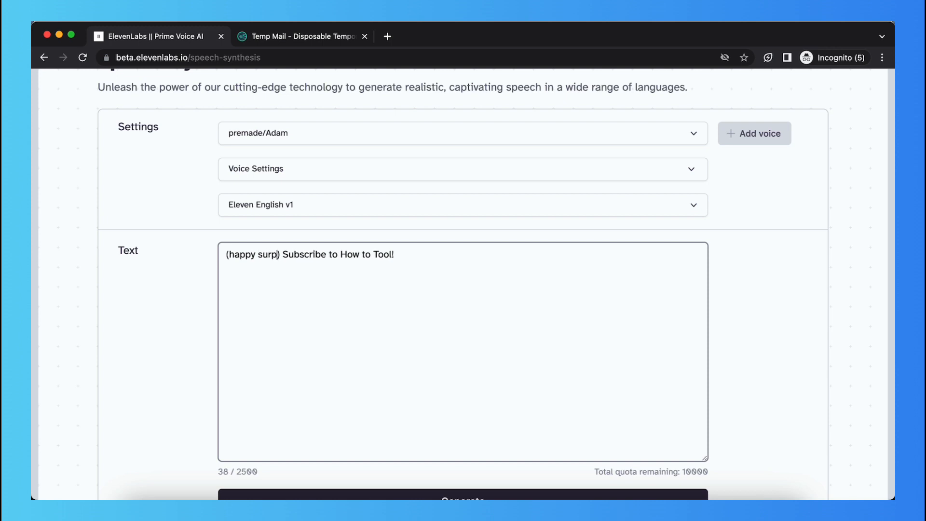
type("rised")
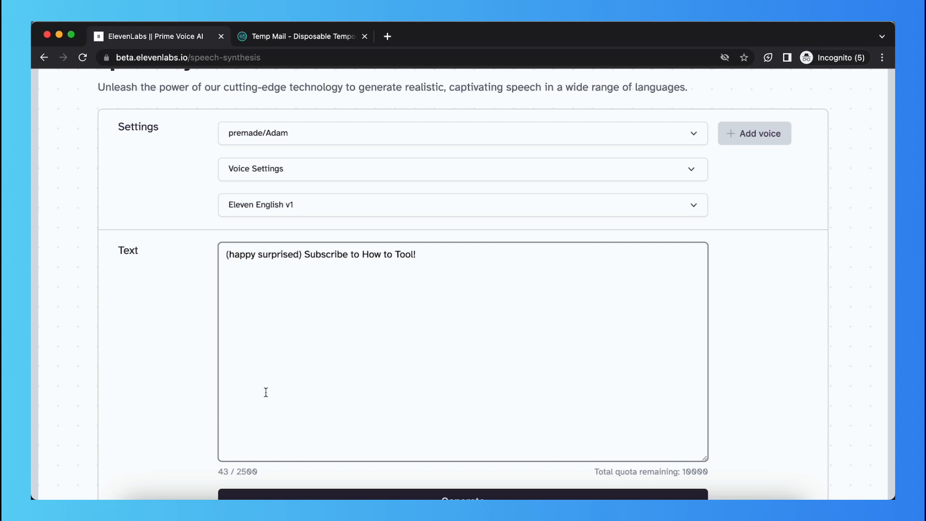
scroll("up", 3)
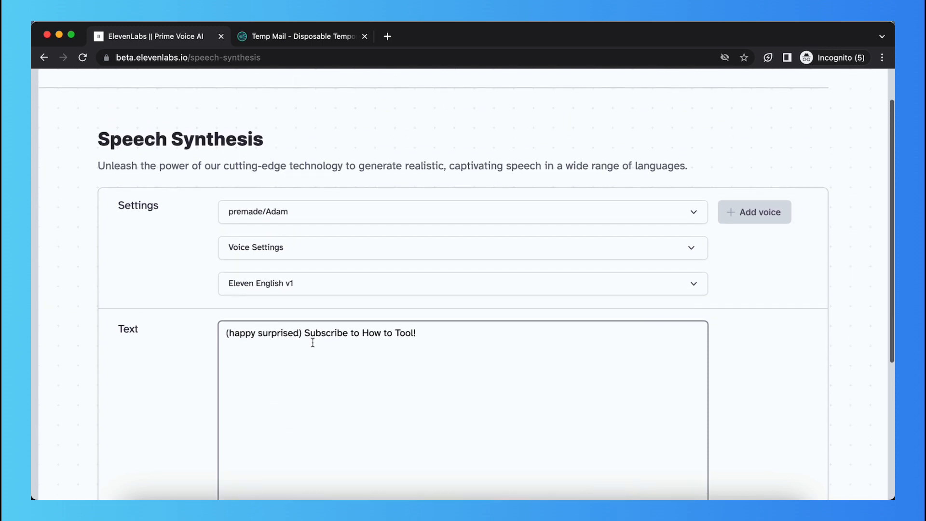
scroll("down", 3)
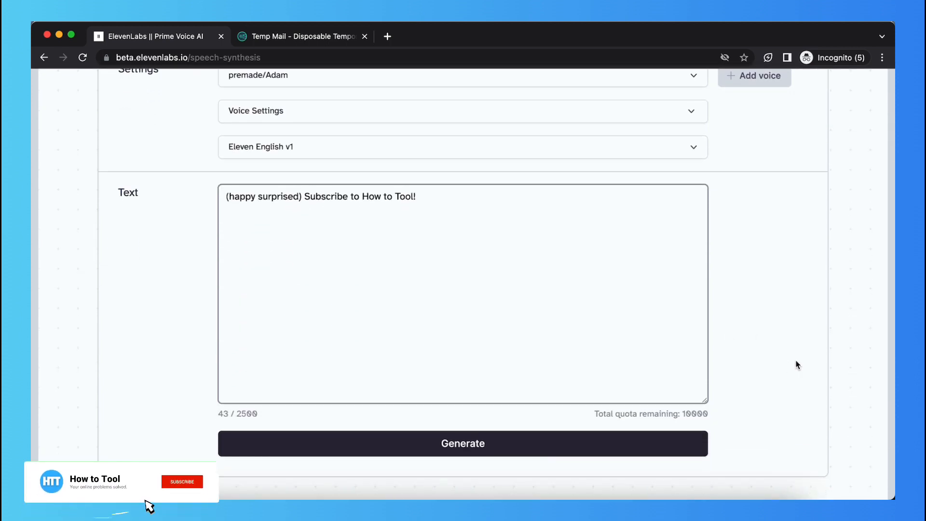
left_click(182, 481)
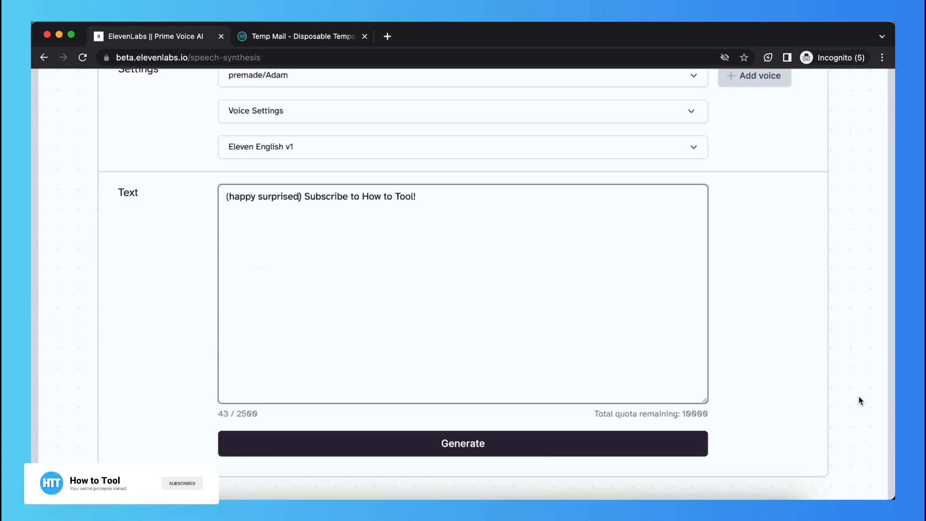